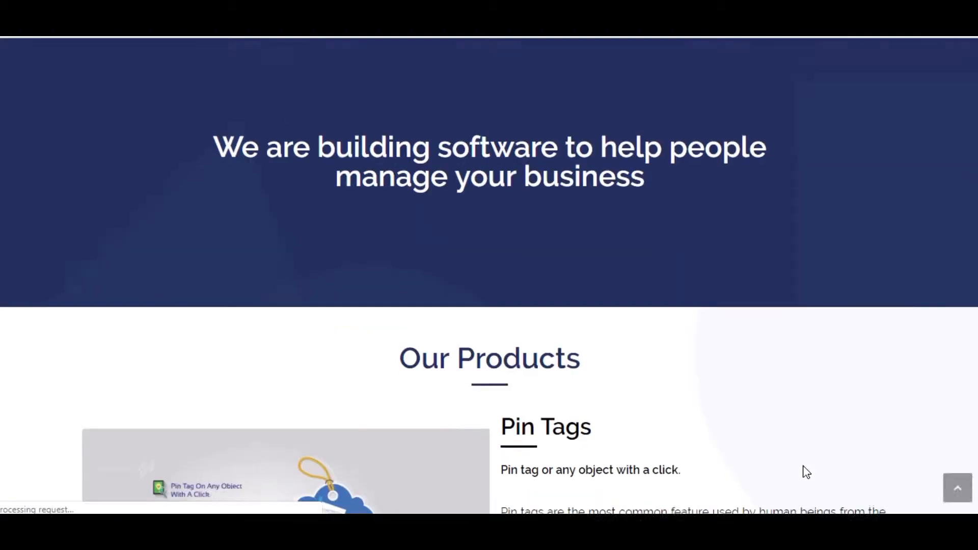
- Scroll through Our Products past Pin Tags, Task & Notes and Drag n Drop to Multiutility
scroll("down", 3)
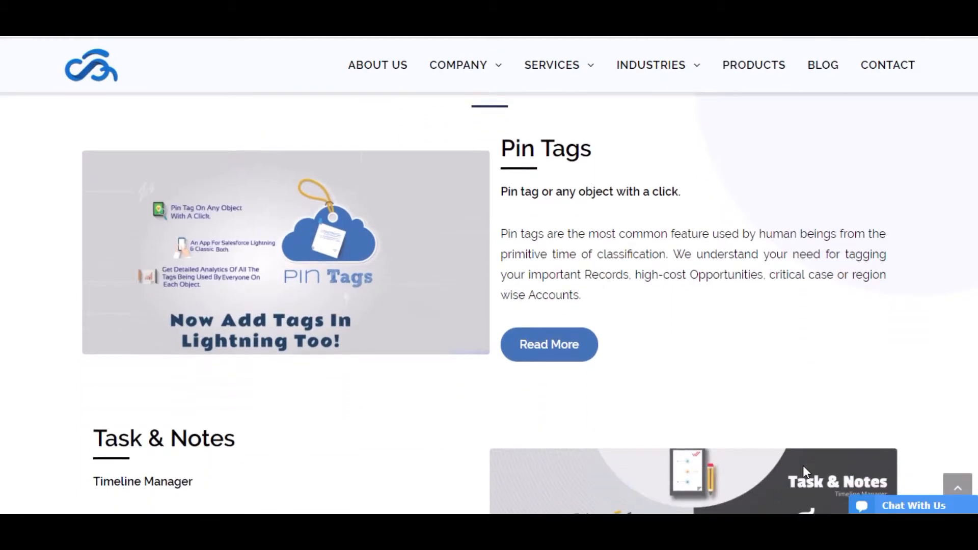
scroll("down", 3)
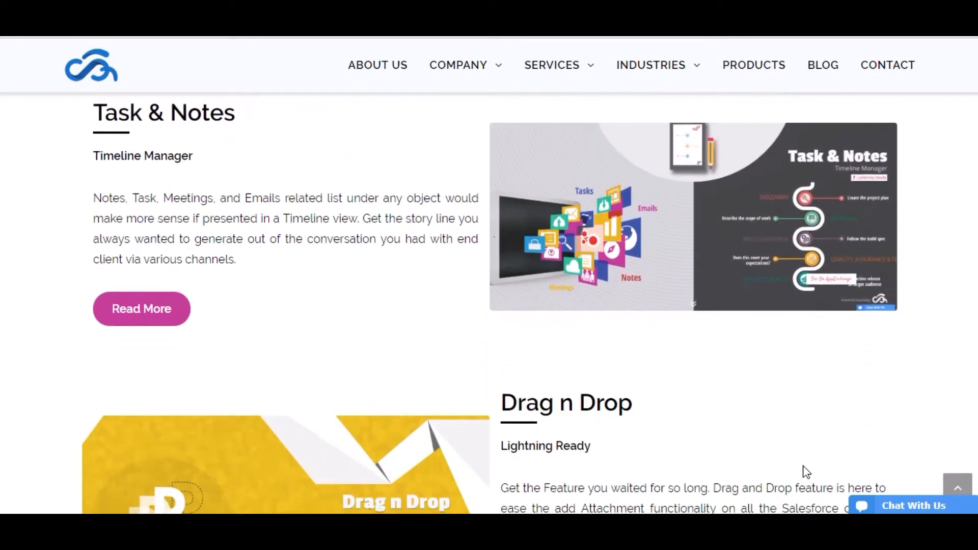
scroll("down", 3)
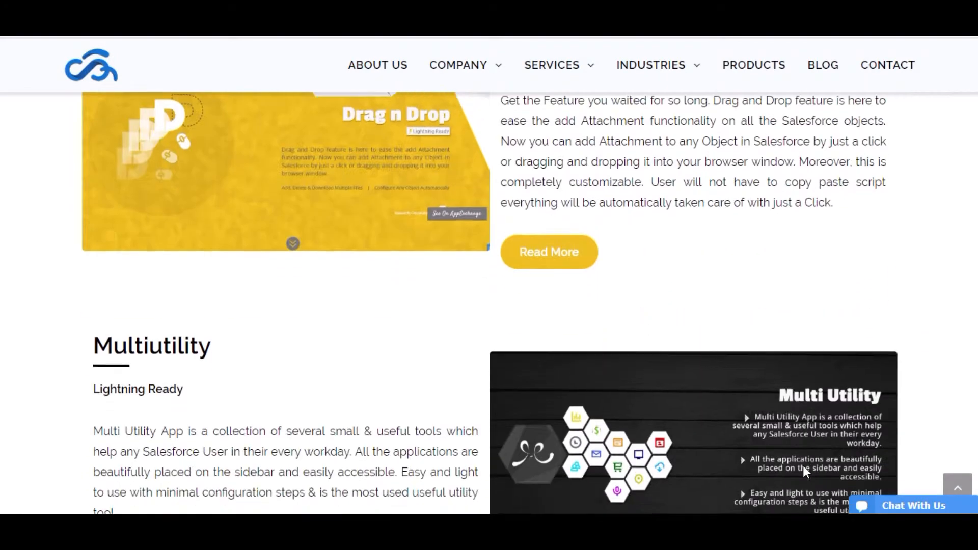
scroll("down", 3)
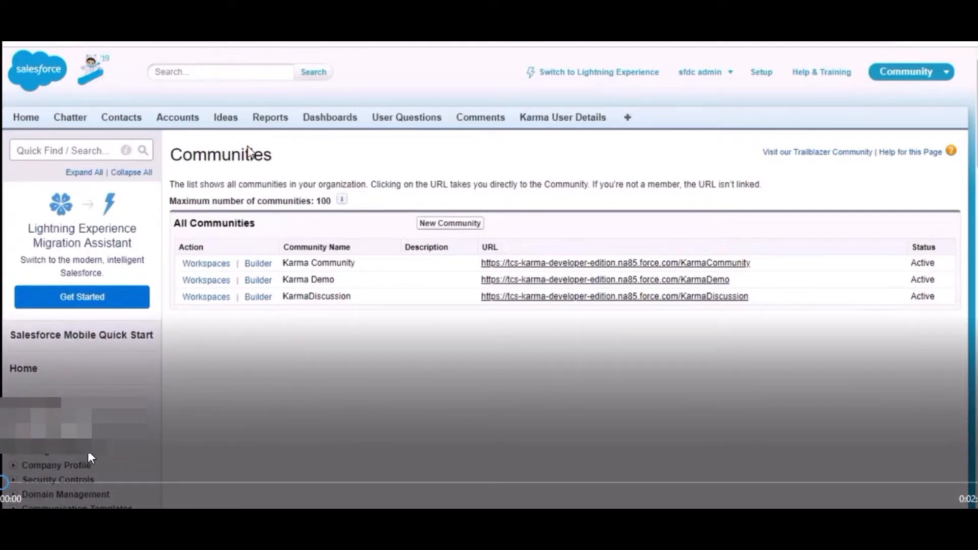
mouse_move(365, 505)
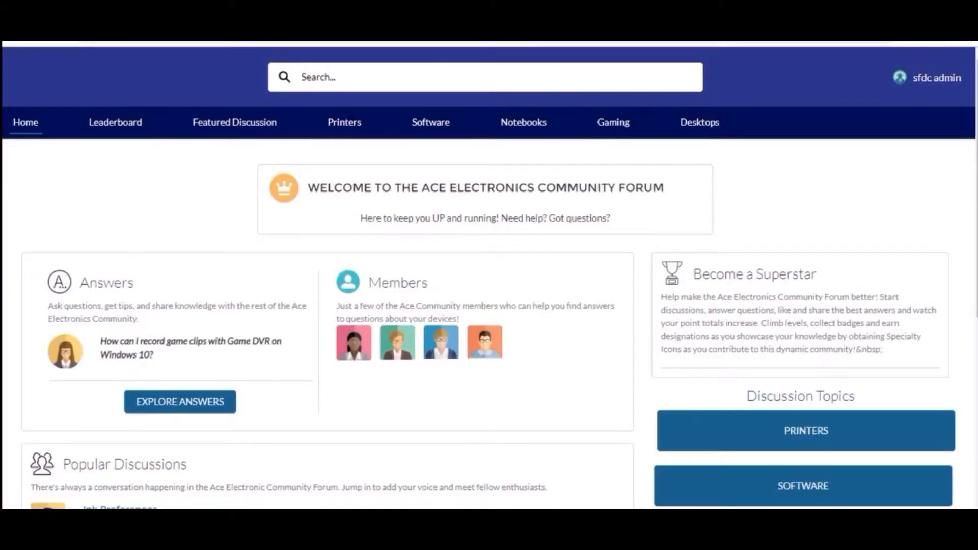
mouse_move(77, 117)
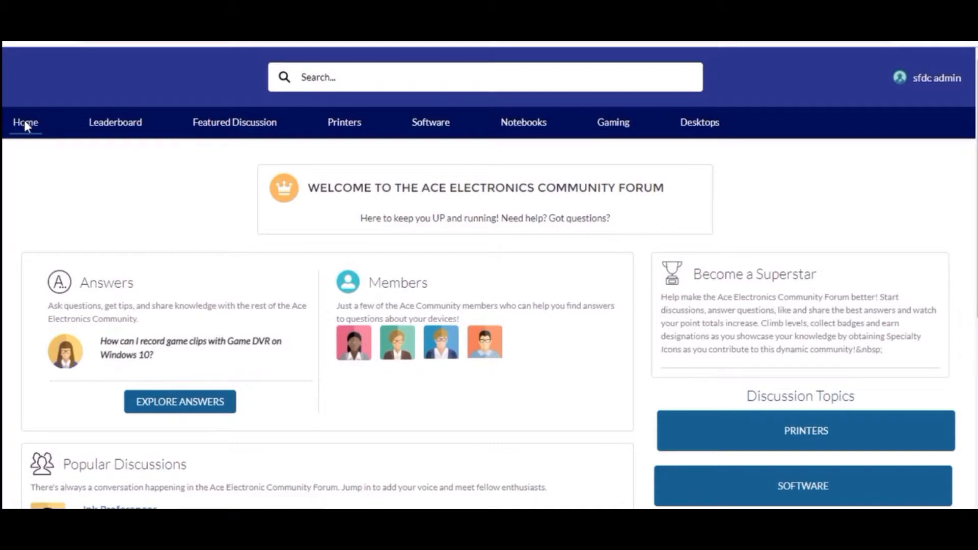
- Scroll the forum Home page down to Popular Discussions and back up slightly
scroll("down", 3)
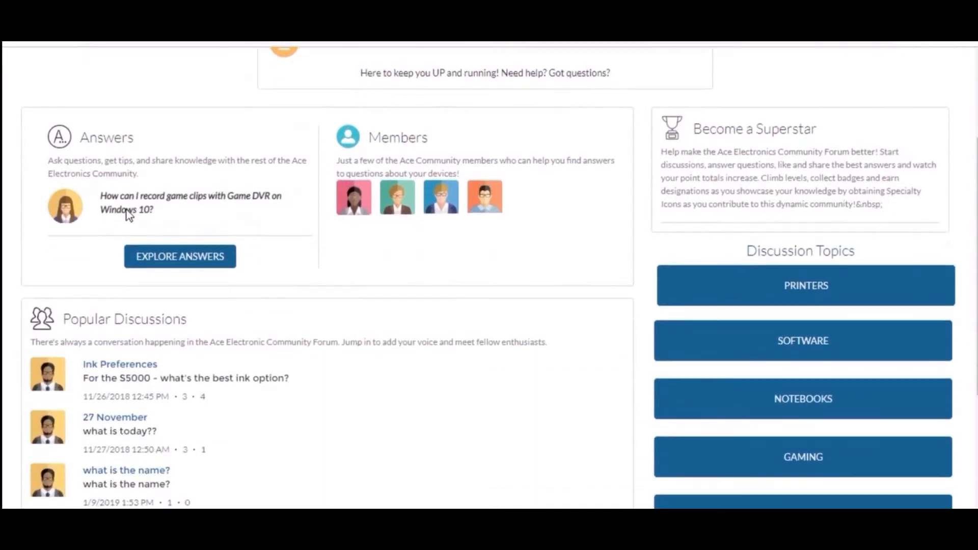
scroll("down", 3)
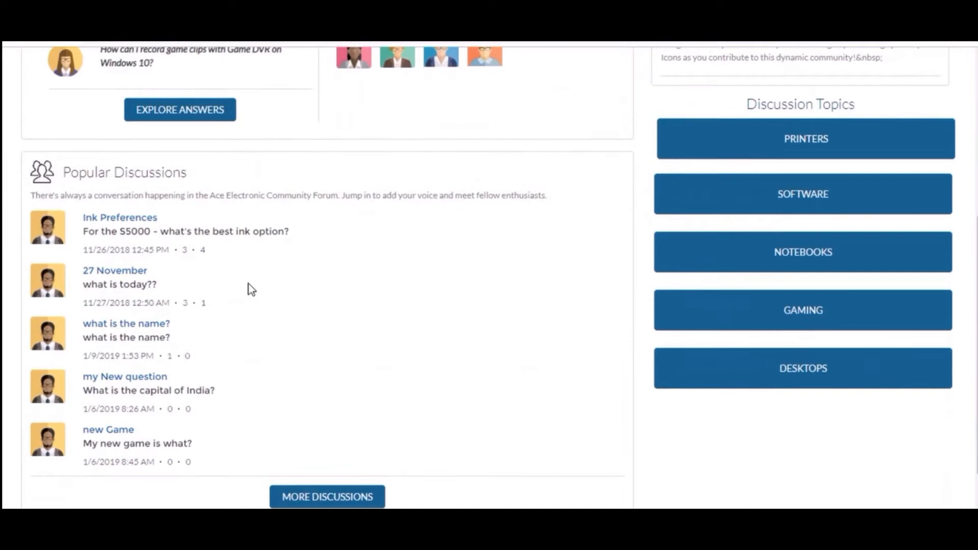
scroll("up", 3)
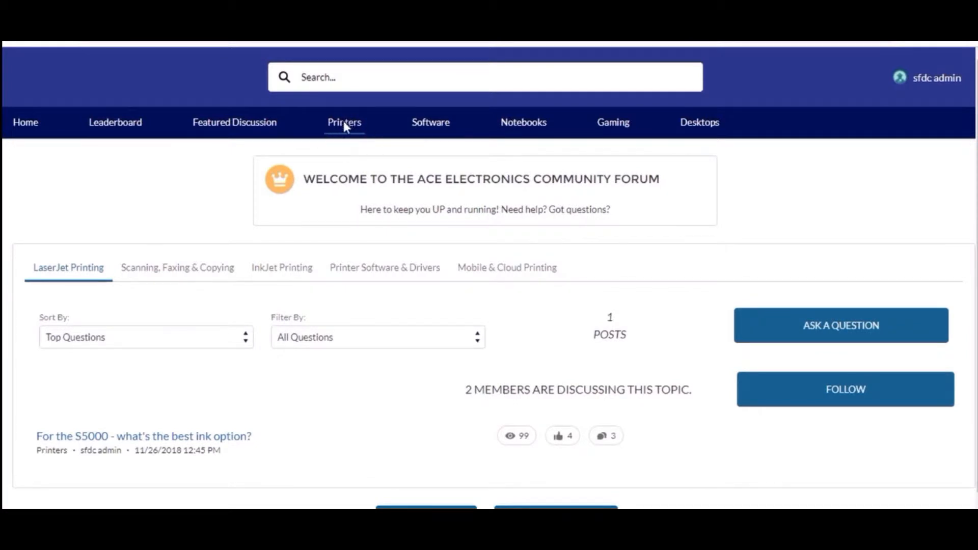
scroll("down", 3)
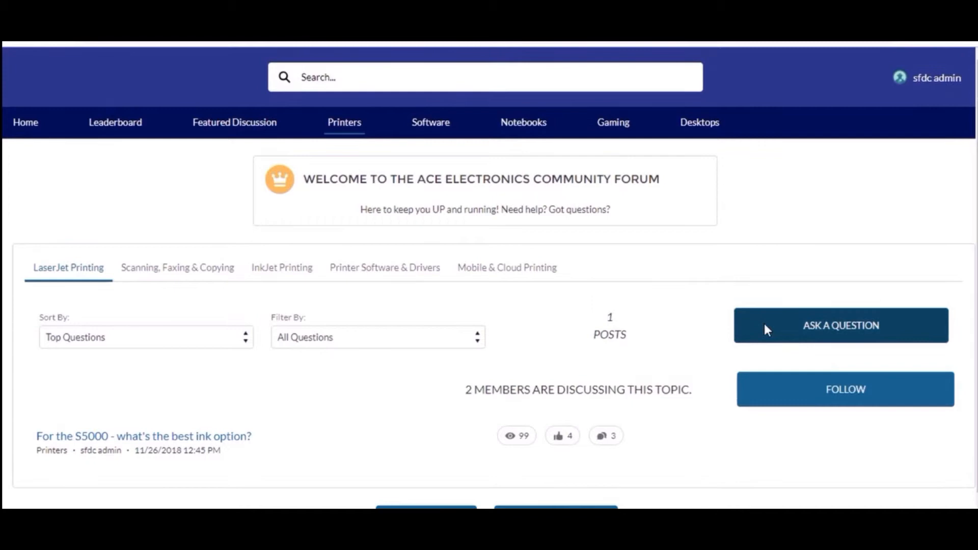
left_click(840, 325)
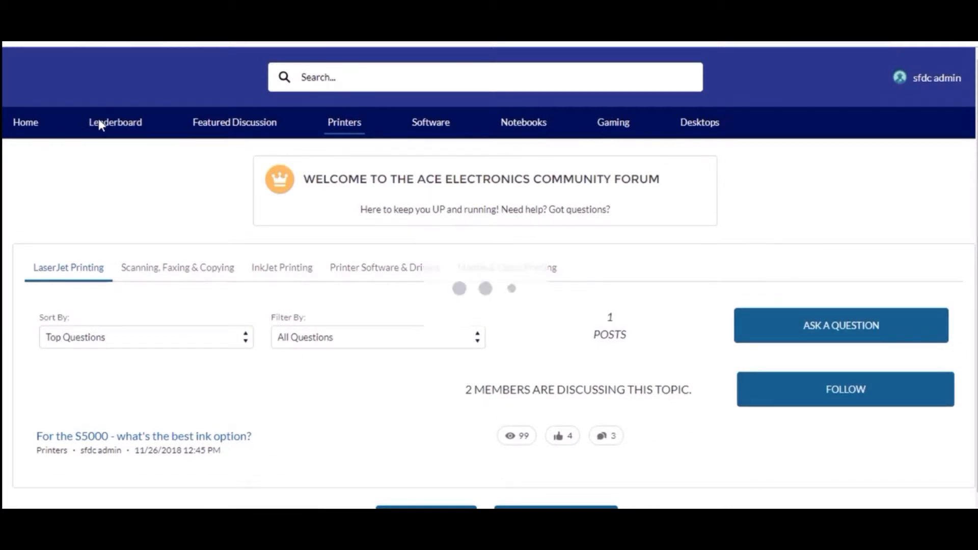
left_click(115, 123)
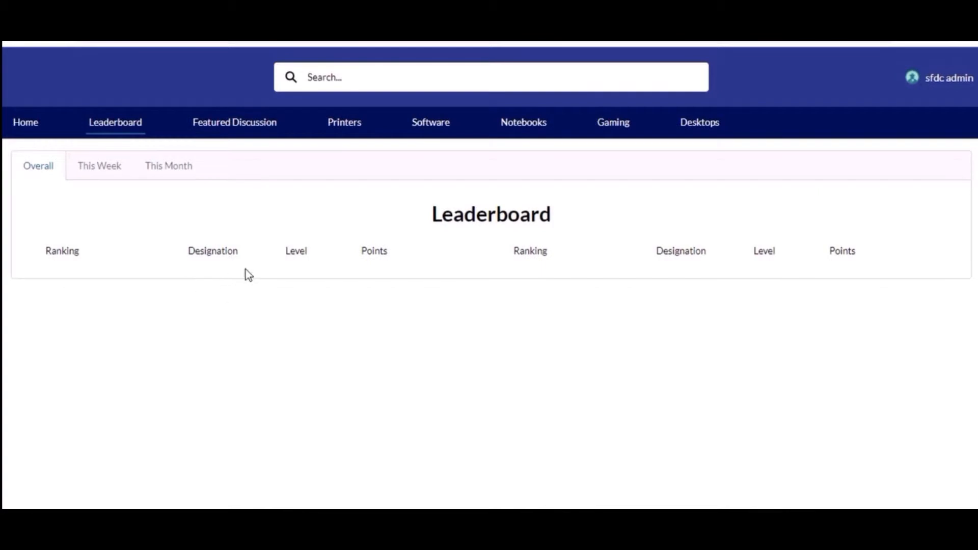
- Switch the Leaderboard to the This Week rankings
left_click(99, 165)
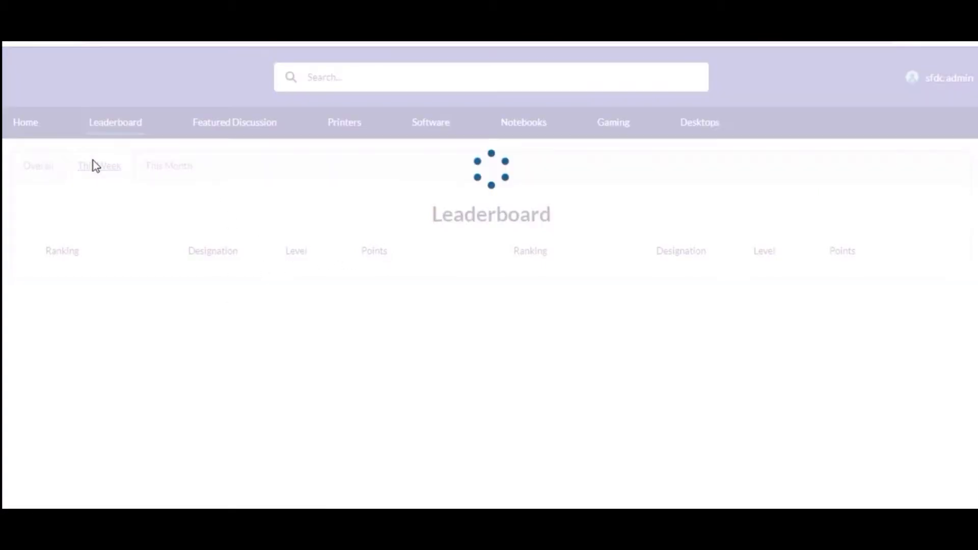
mouse_move(169, 165)
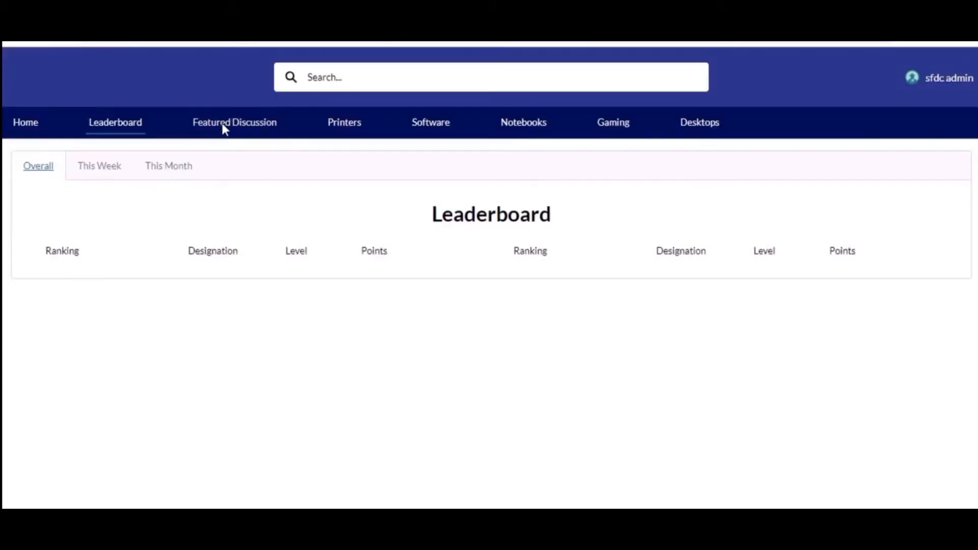
- Browse the Featured, Printers, Software, Notebooks and Desktops topic pages in turn
left_click(233, 121)
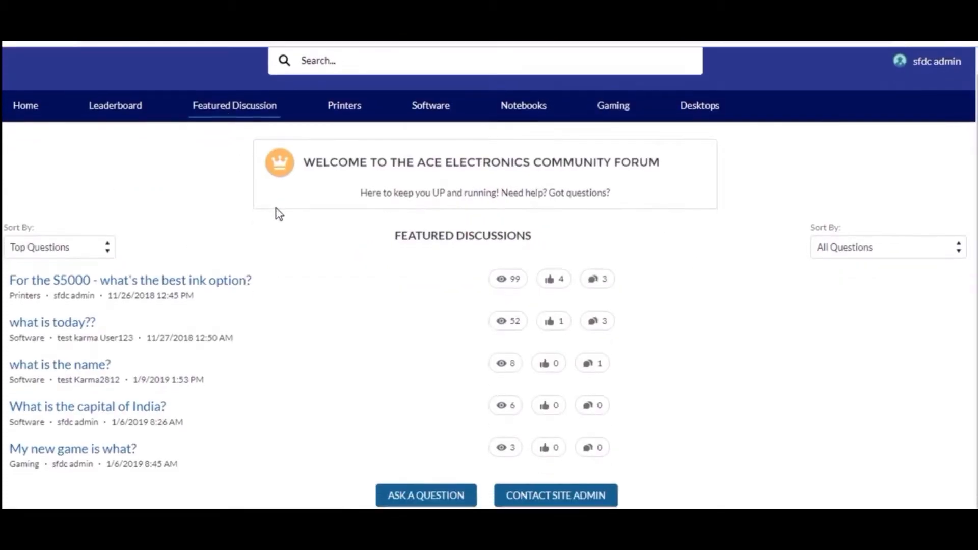
left_click(344, 105)
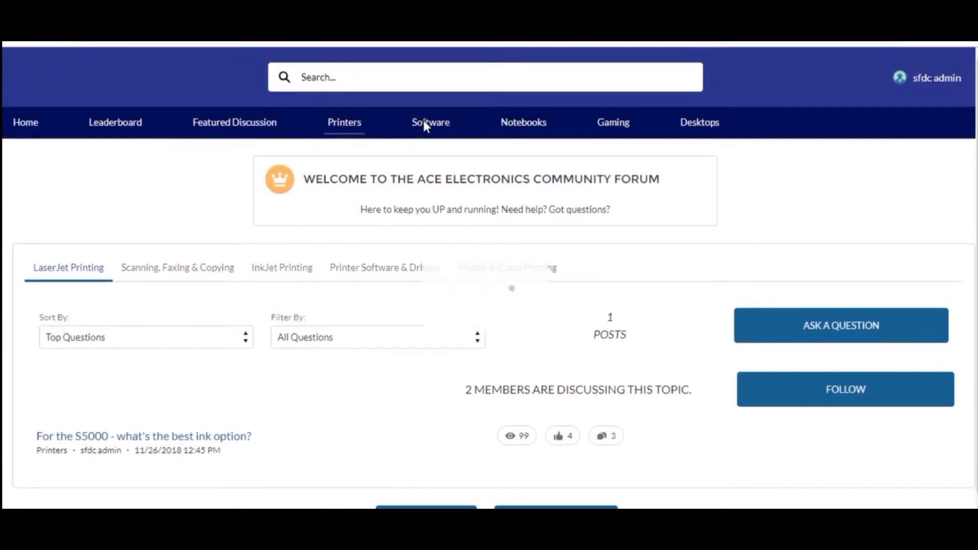
left_click(430, 122)
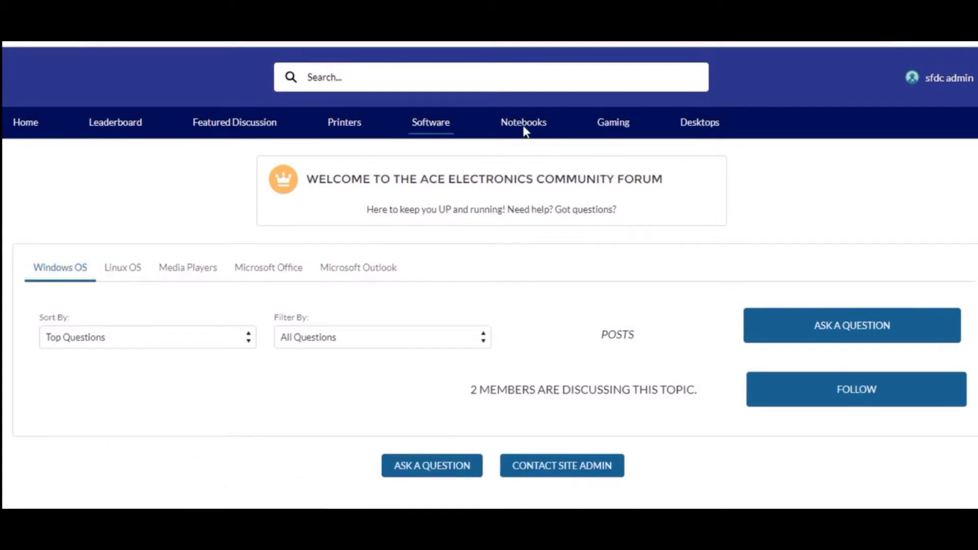
left_click(523, 122)
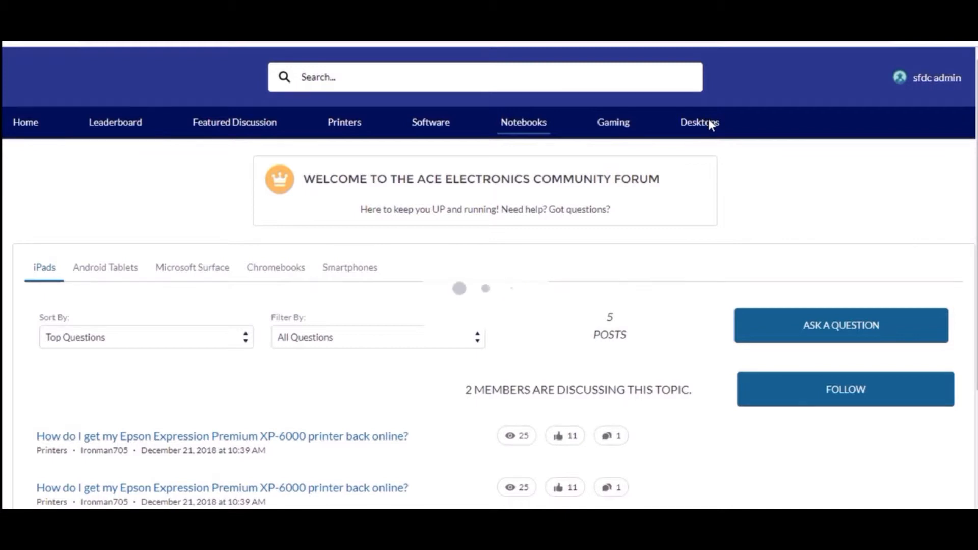
left_click(612, 122)
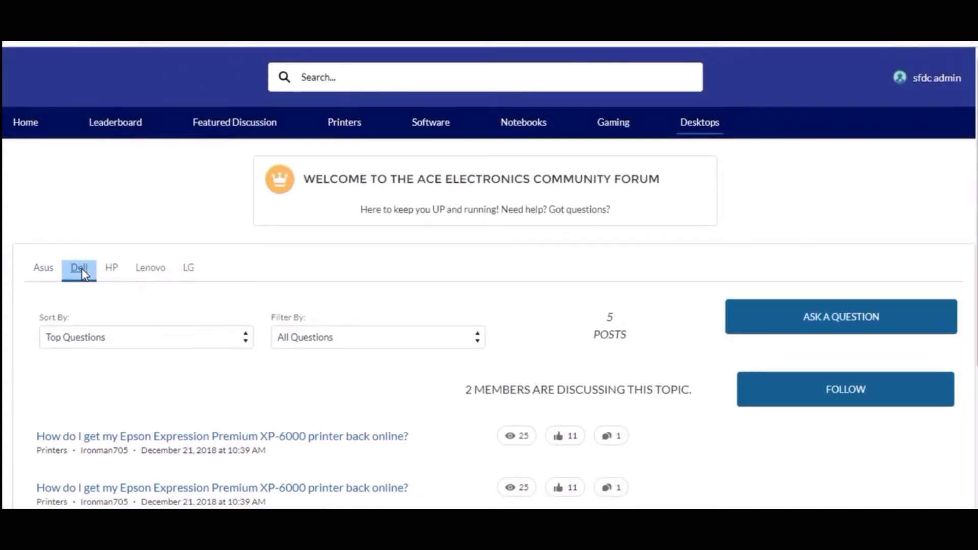
- View Dell desktop discussions, then Gaming, then return Home via the user menu
left_click(111, 267)
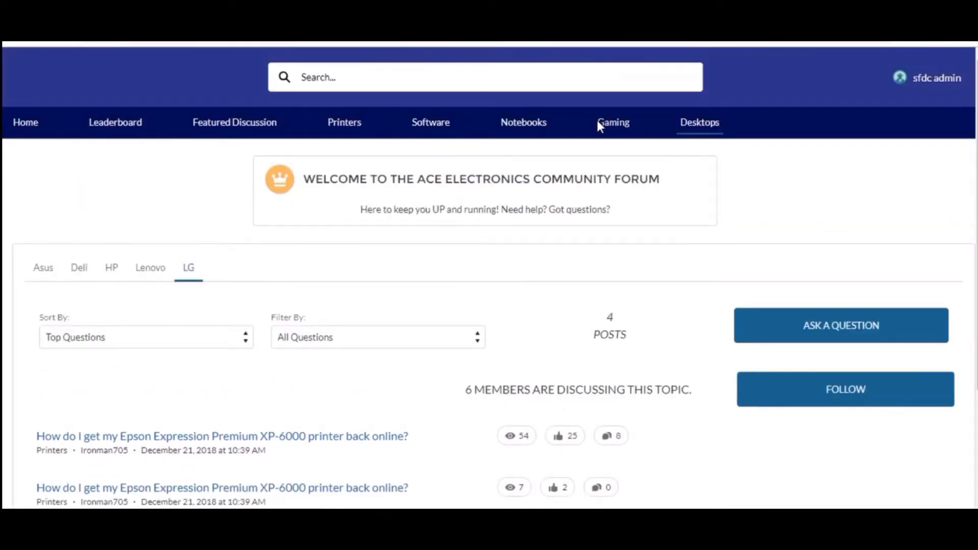
left_click(612, 122)
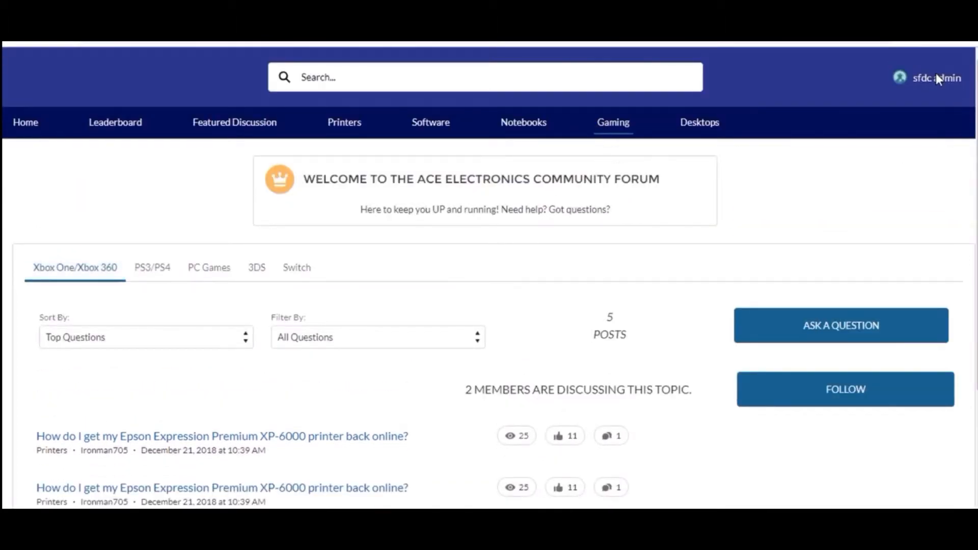
left_click(933, 77)
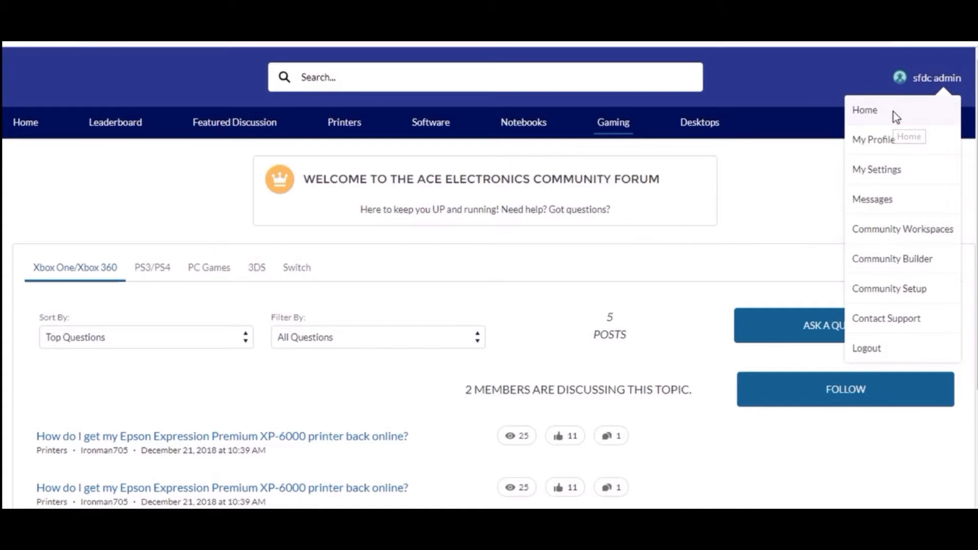
left_click(863, 110)
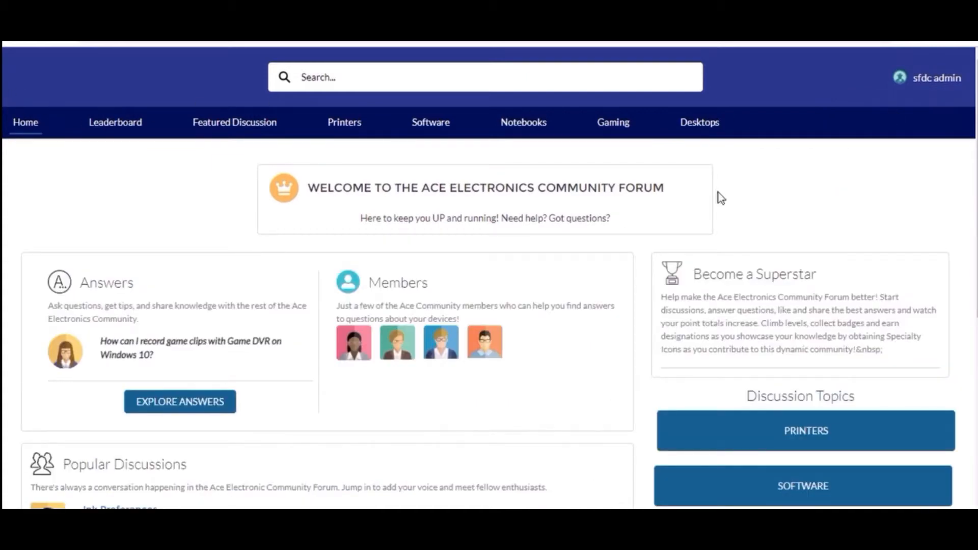
- Open the sfdc admin profile and scroll down through influence stats to the Posts feed
left_click(935, 78)
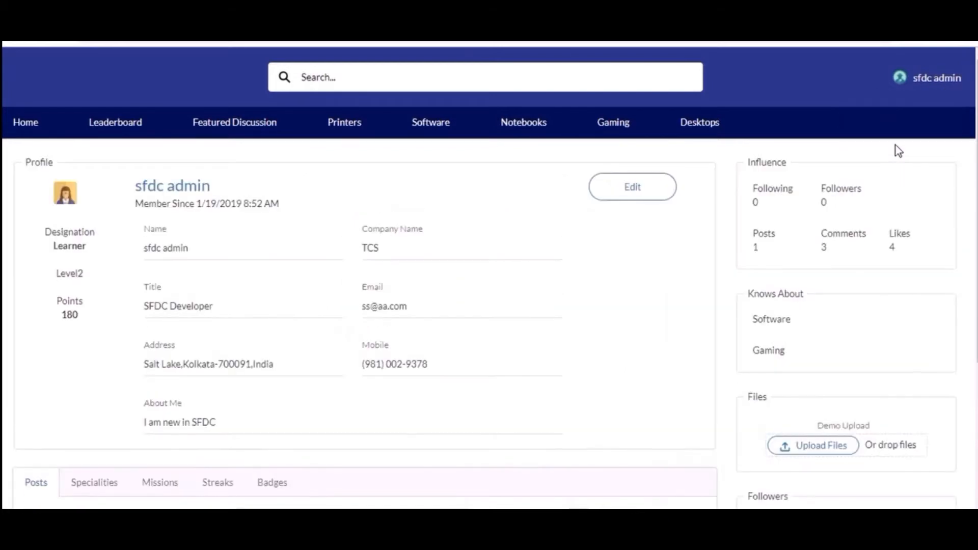
mouse_move(555, 185)
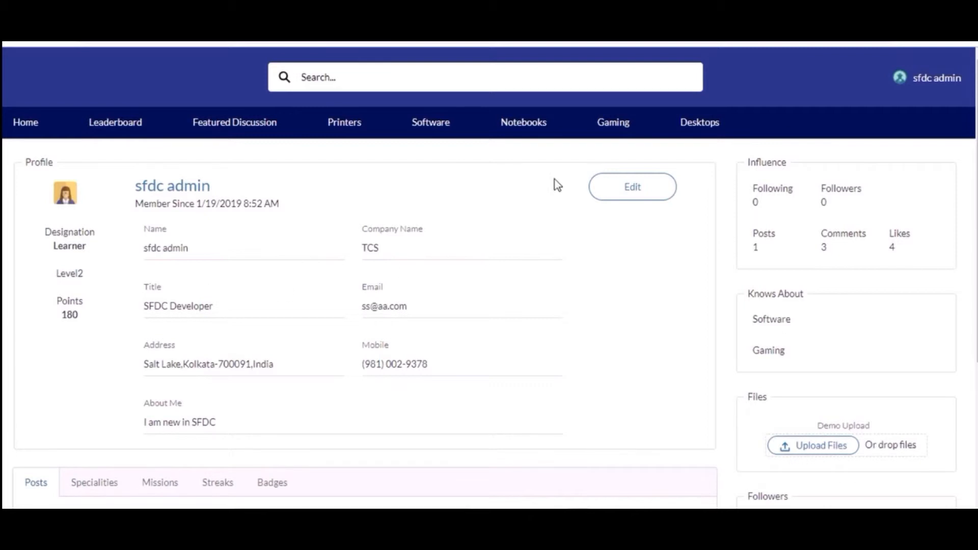
scroll("down", 3)
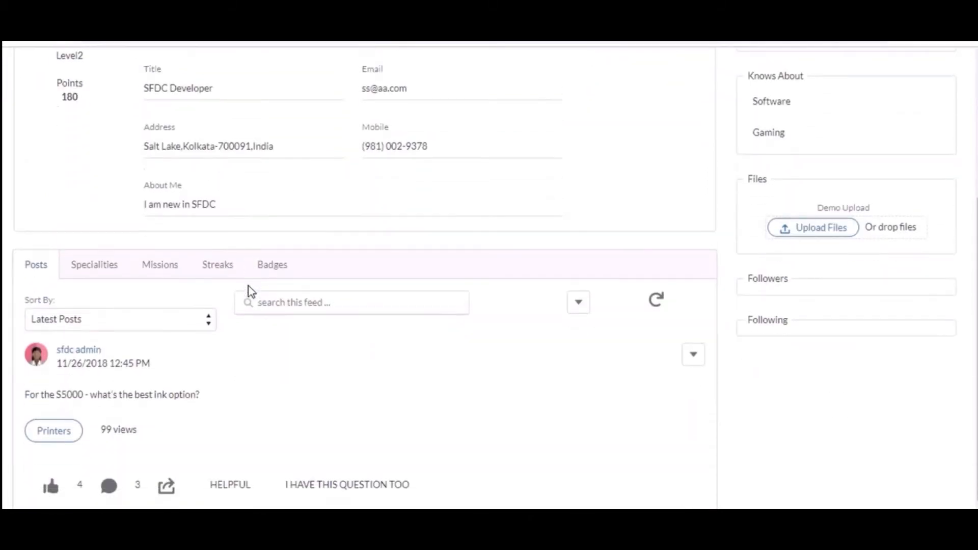
scroll("down", 3)
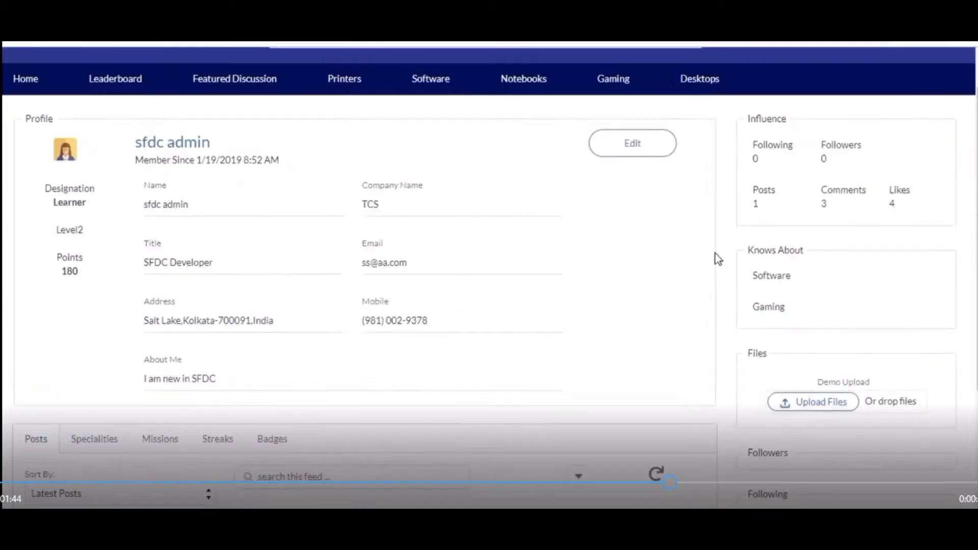
scroll("down", 3)
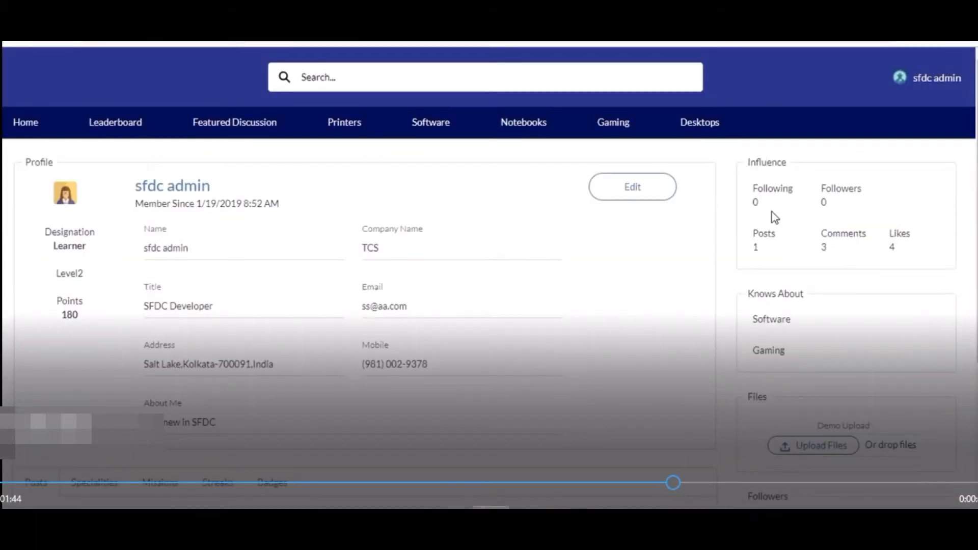
scroll("down", 3)
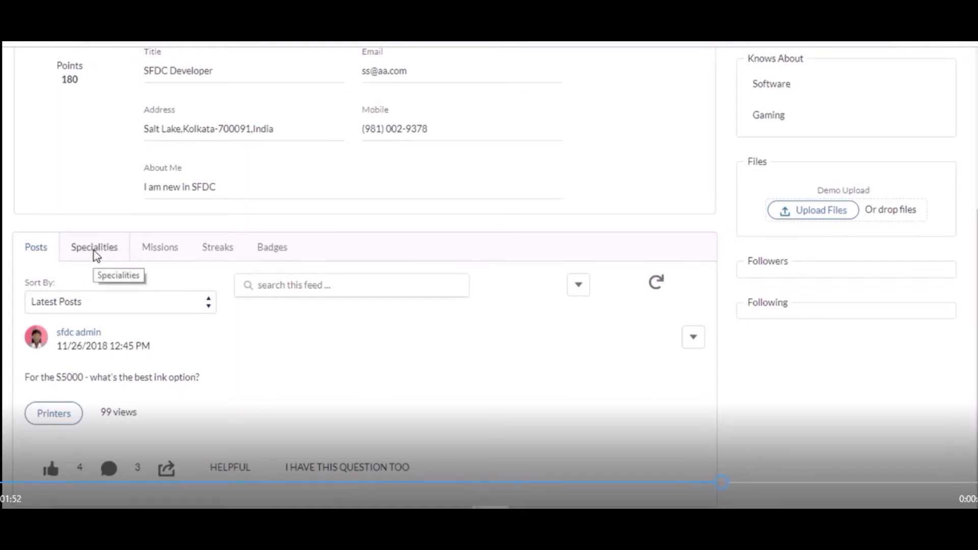
- View the Specialities, Missions, Streaks and Badges tabs, dismissing the badge count alert
left_click(94, 247)
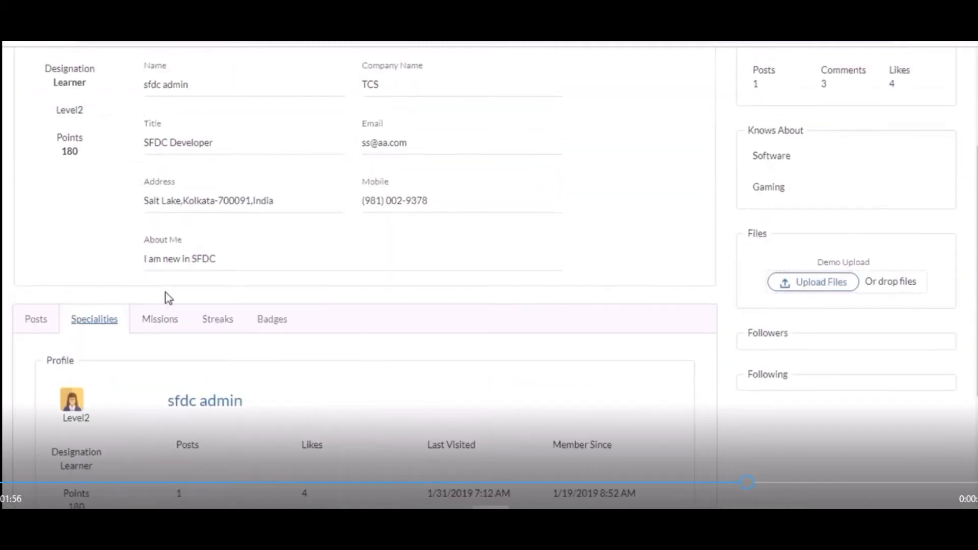
left_click(160, 319)
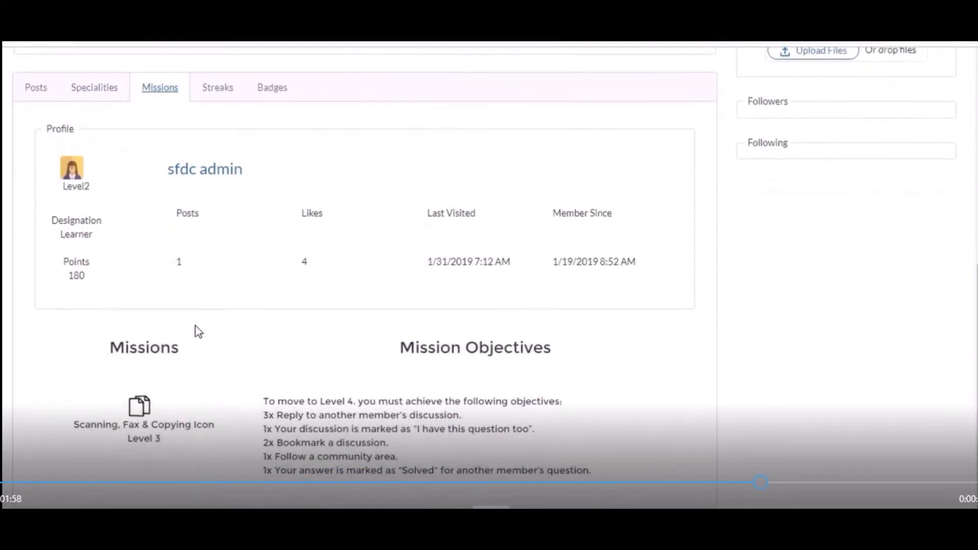
left_click(217, 87)
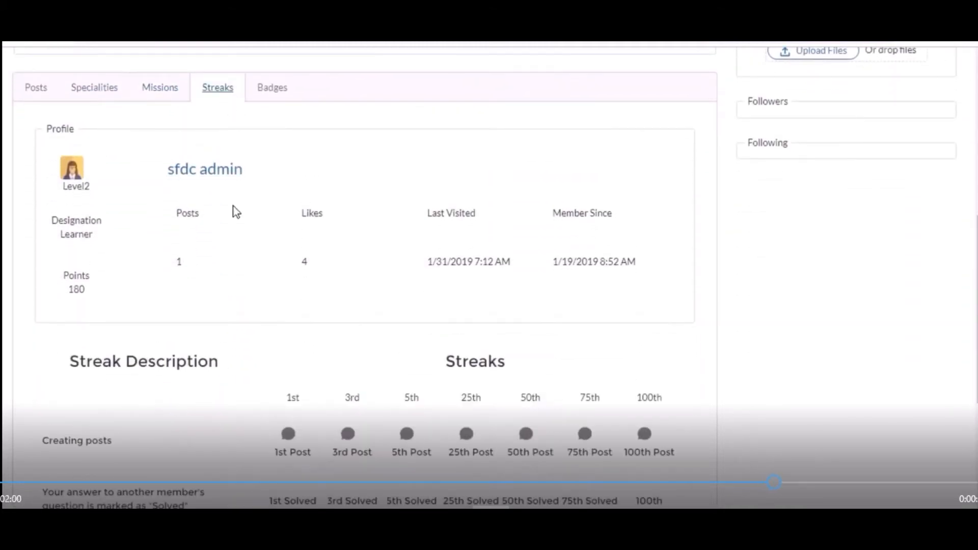
scroll("down", 3)
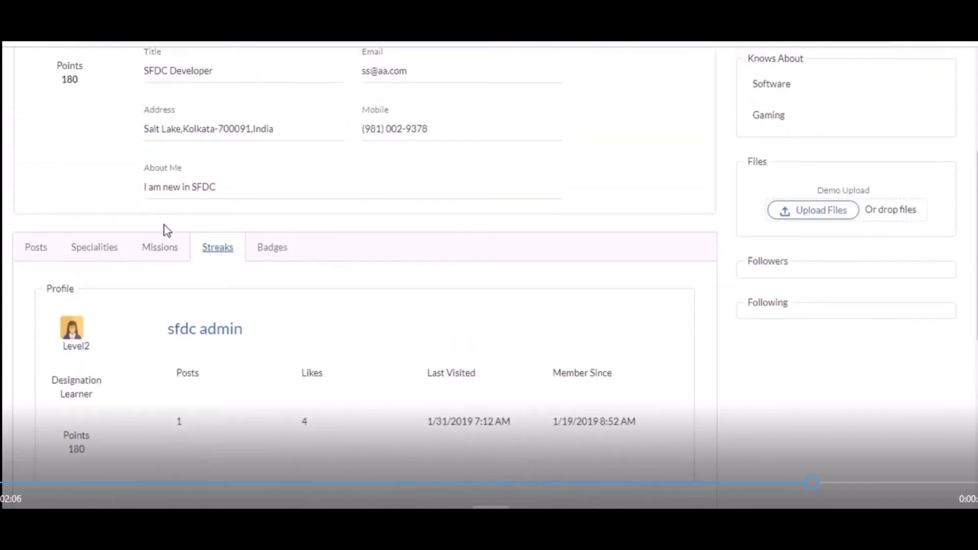
left_click(272, 247)
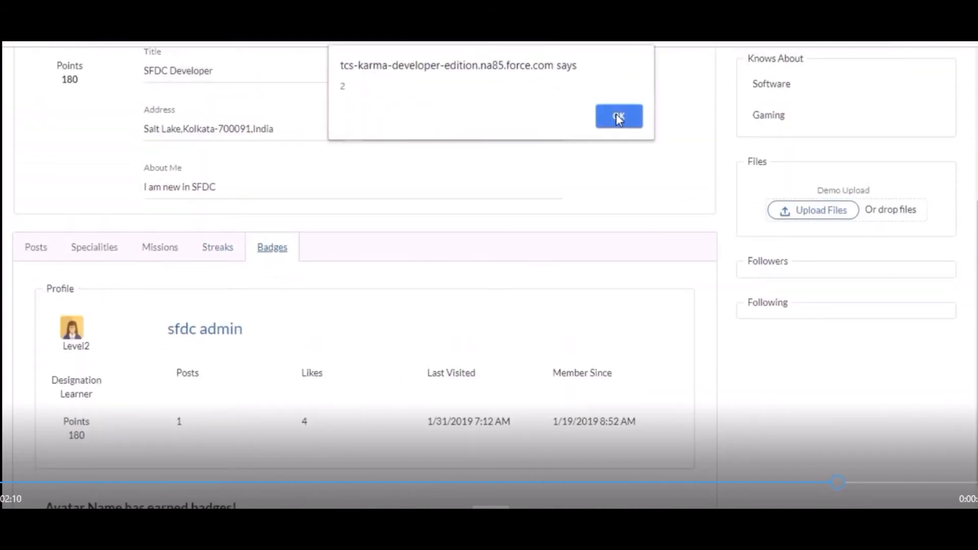
left_click(618, 117)
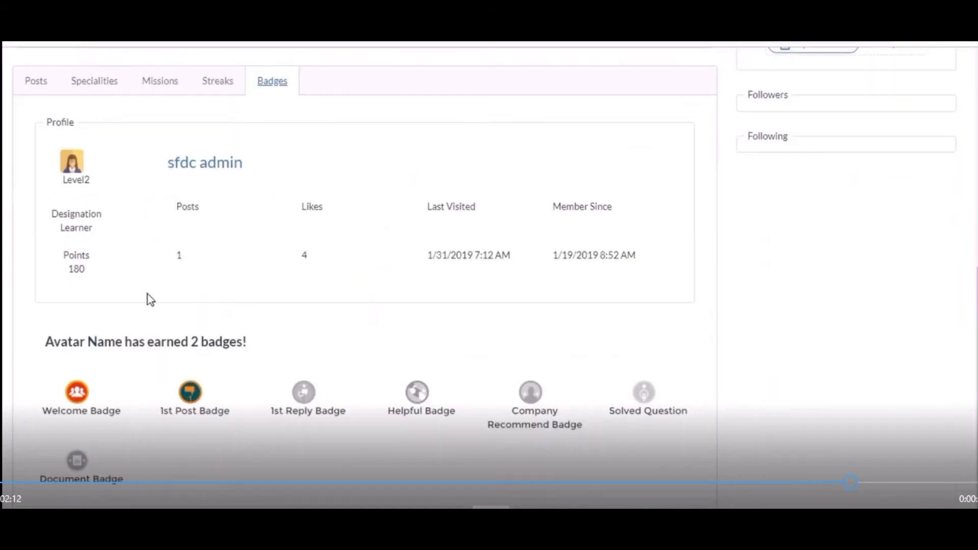
mouse_move(154, 453)
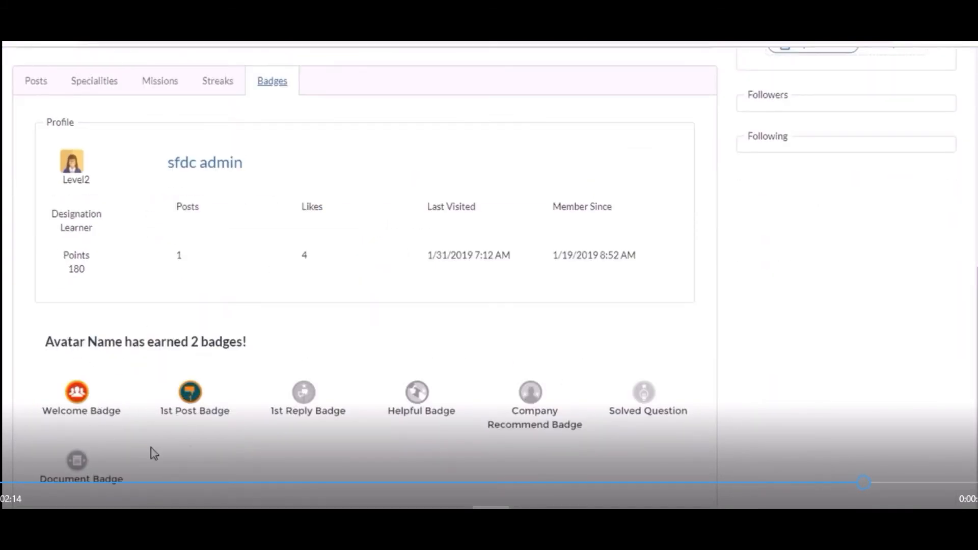
mouse_move(269, 354)
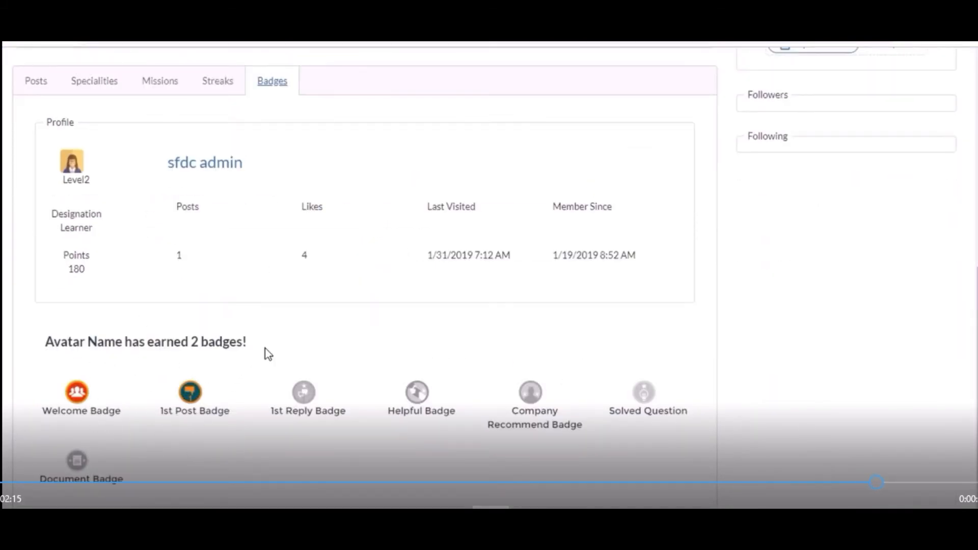